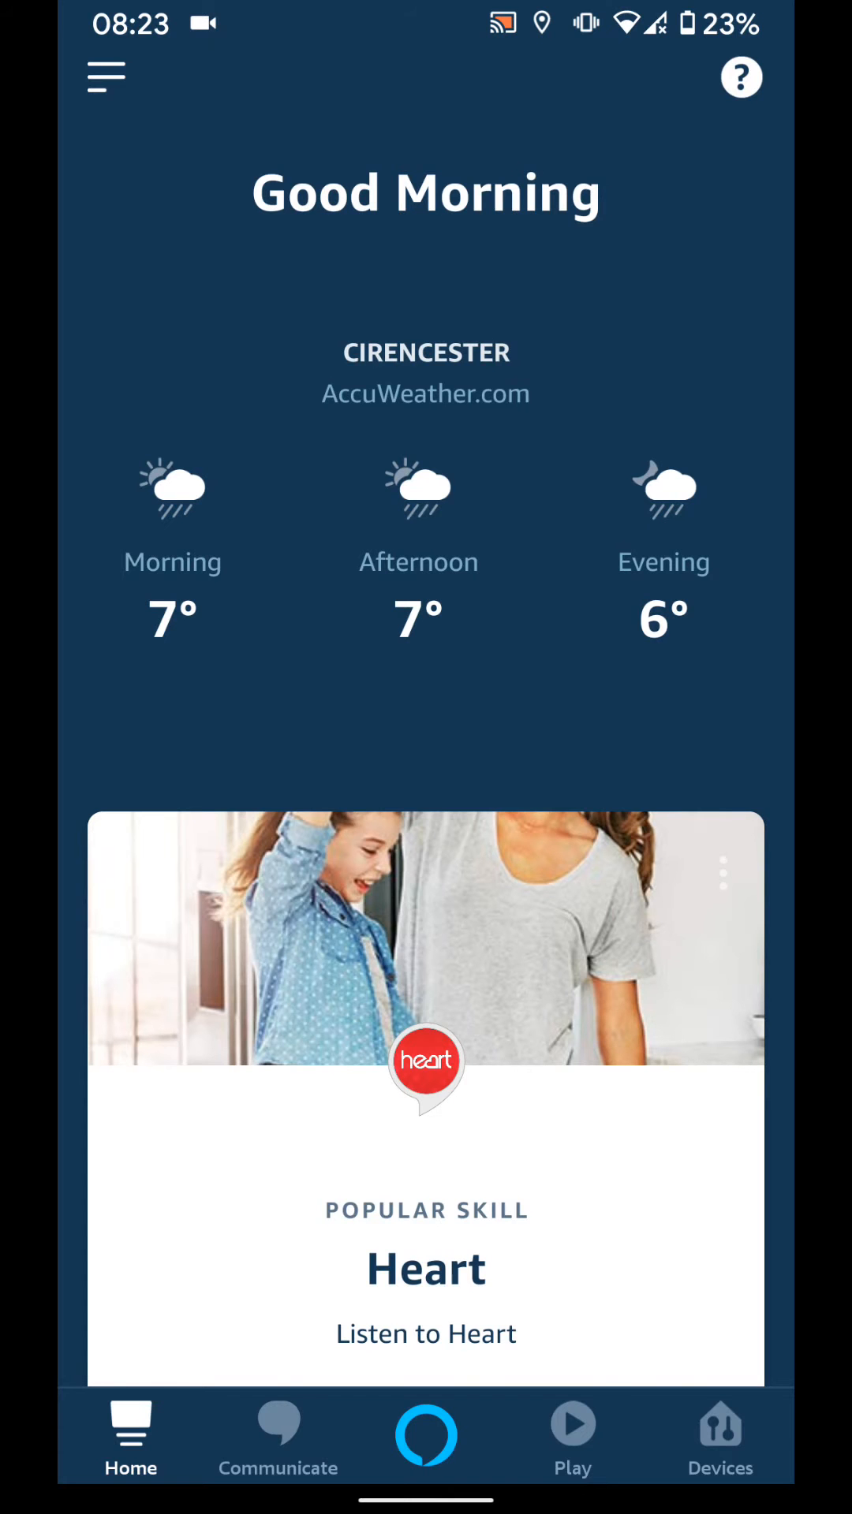
Step: Reach the All Devices list through the side menu's Settings and Device Settings
left_click(106, 76)
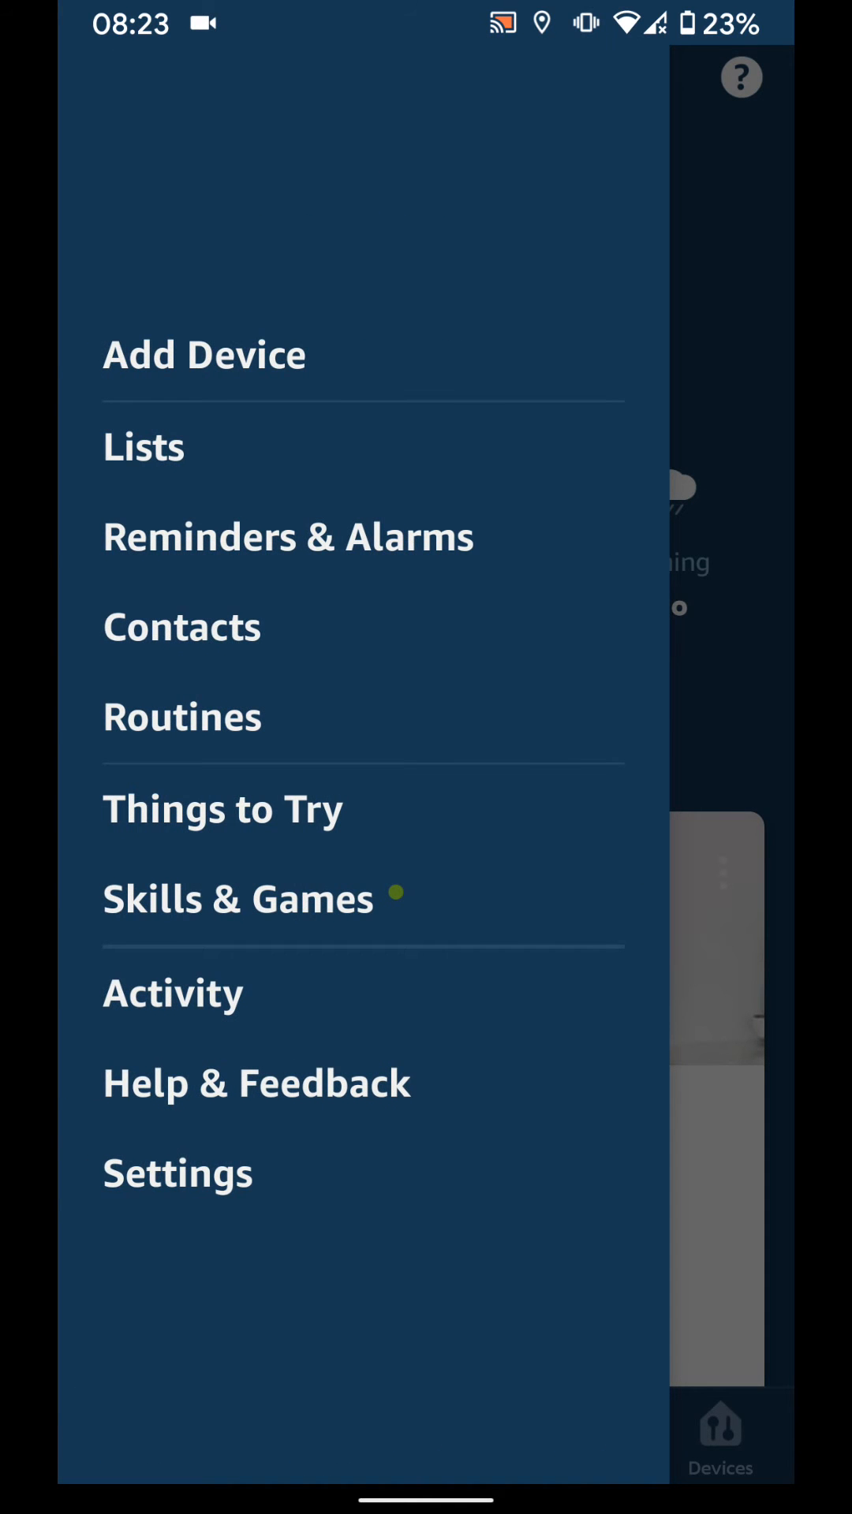
left_click(178, 1173)
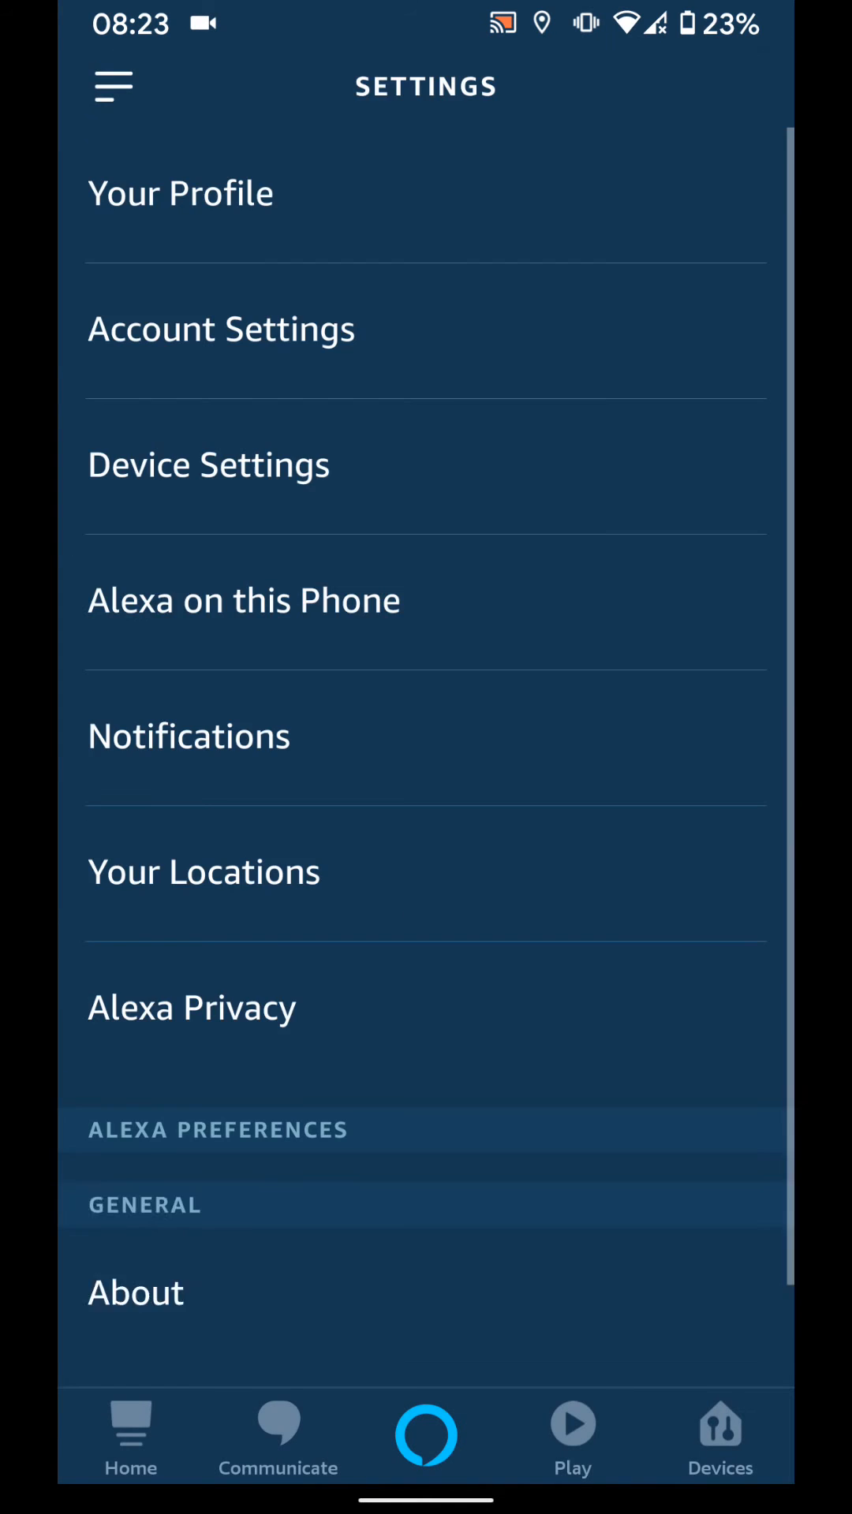
scroll("down", 3)
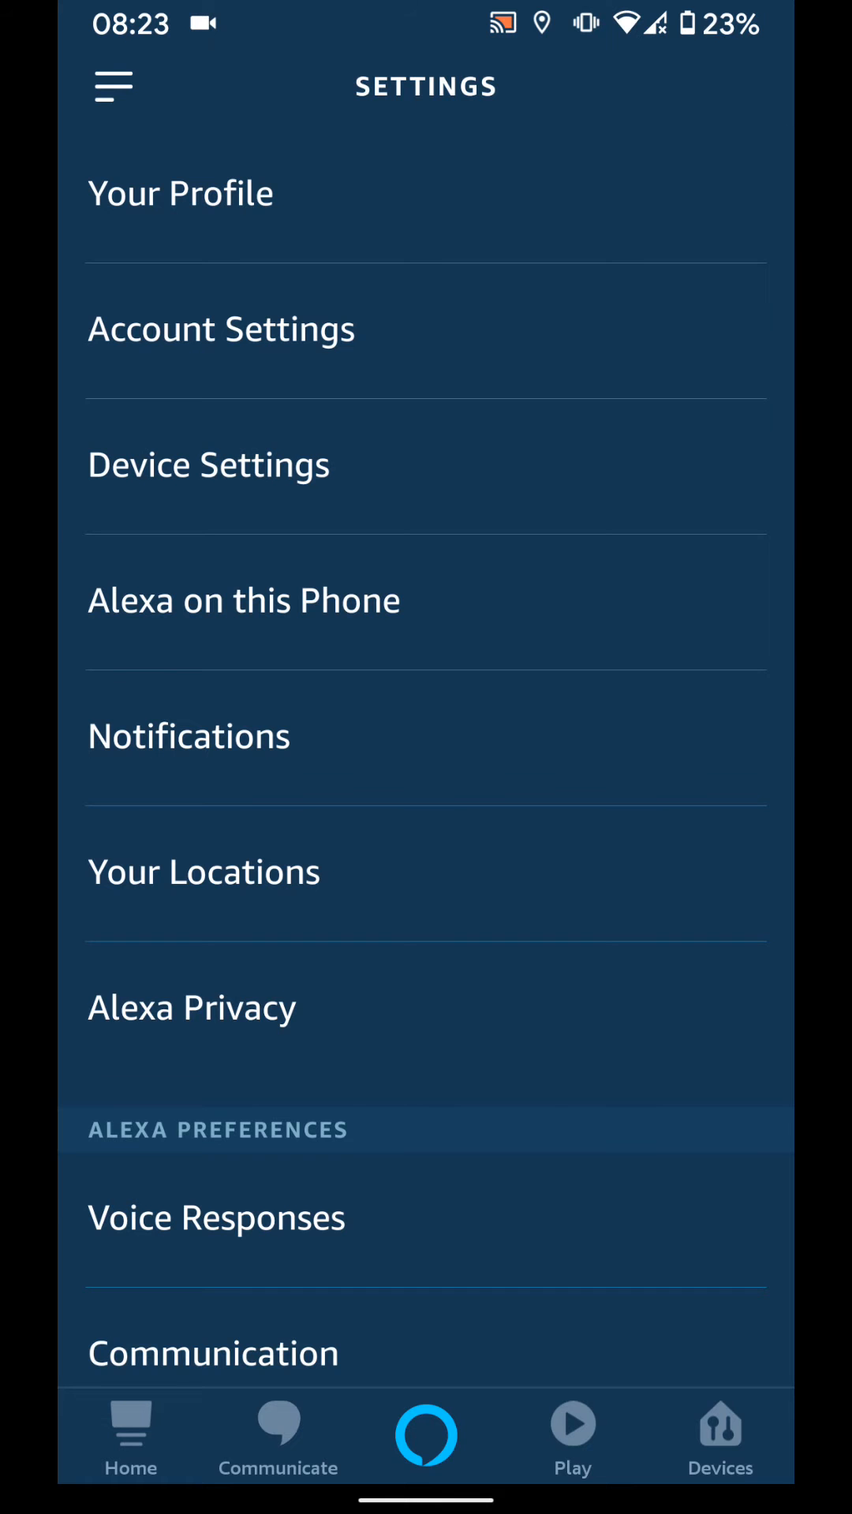
left_click(719, 1434)
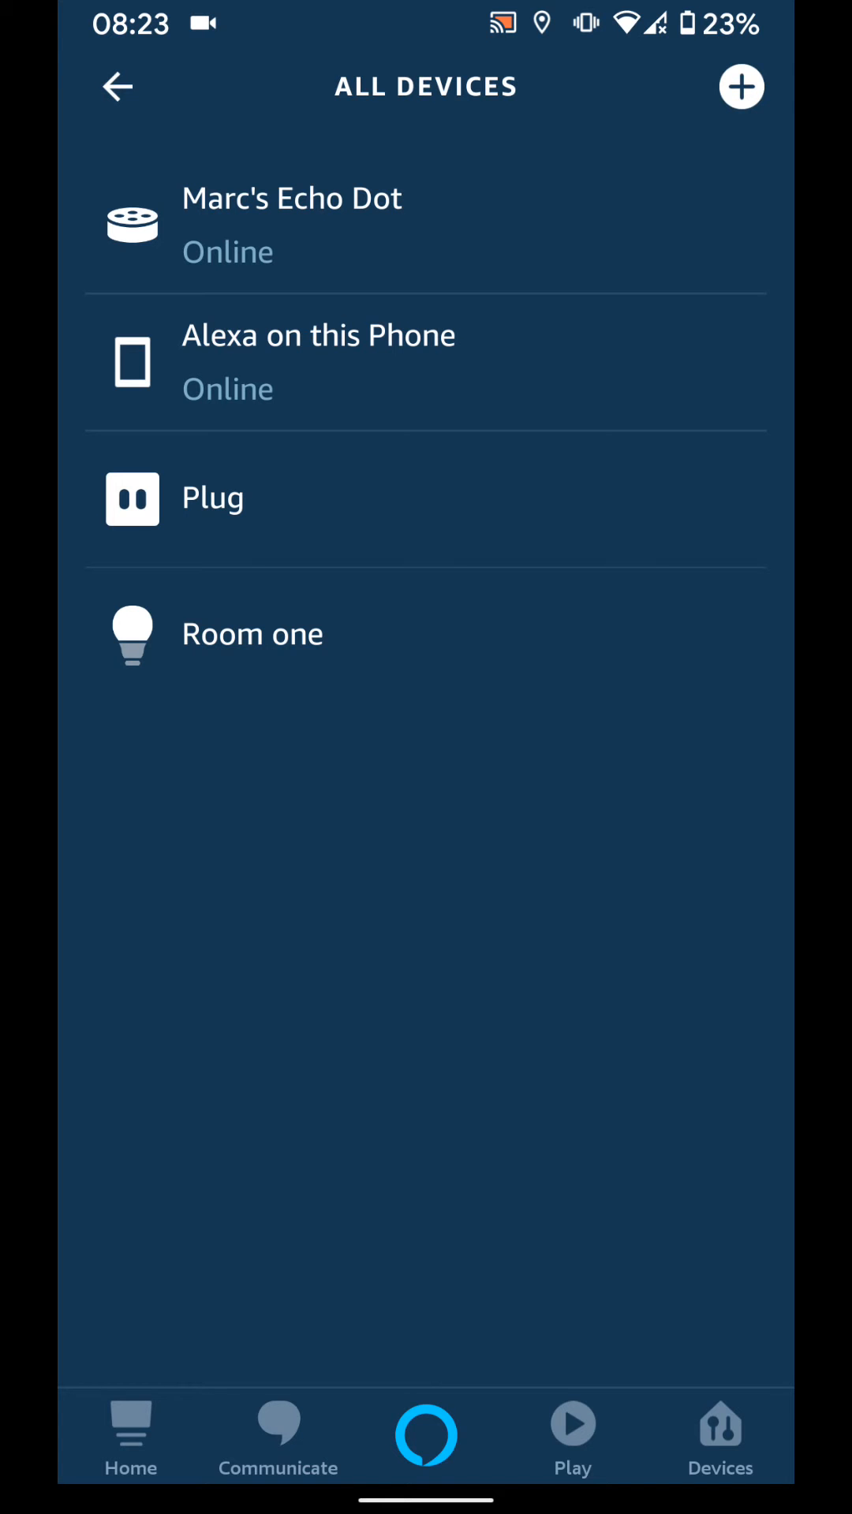
Step: Edit the Room one light's name to 'Room two' and confirm it
left_click(252, 634)
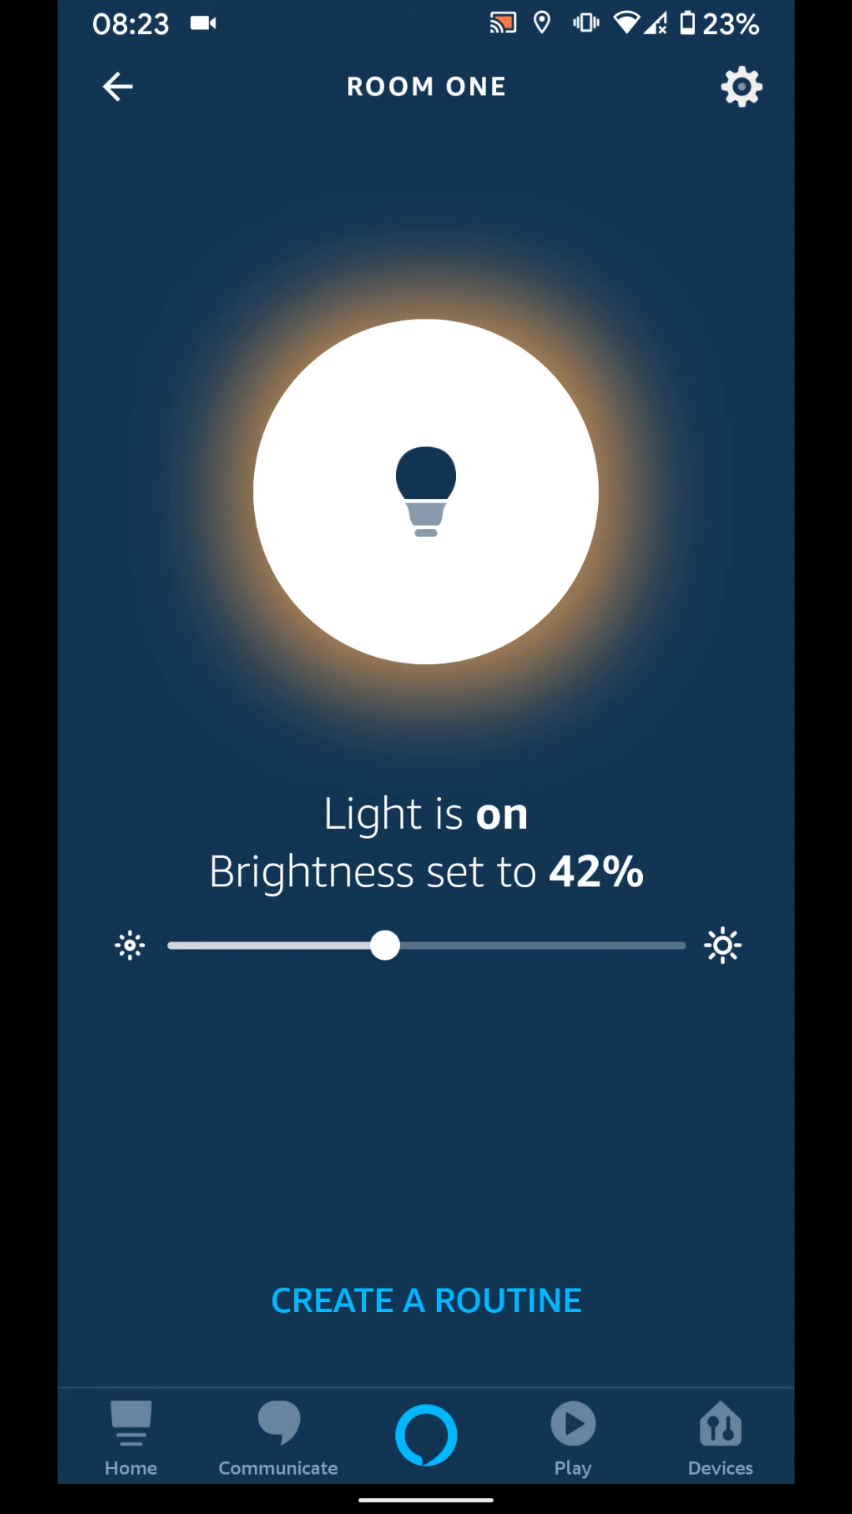
left_click(741, 87)
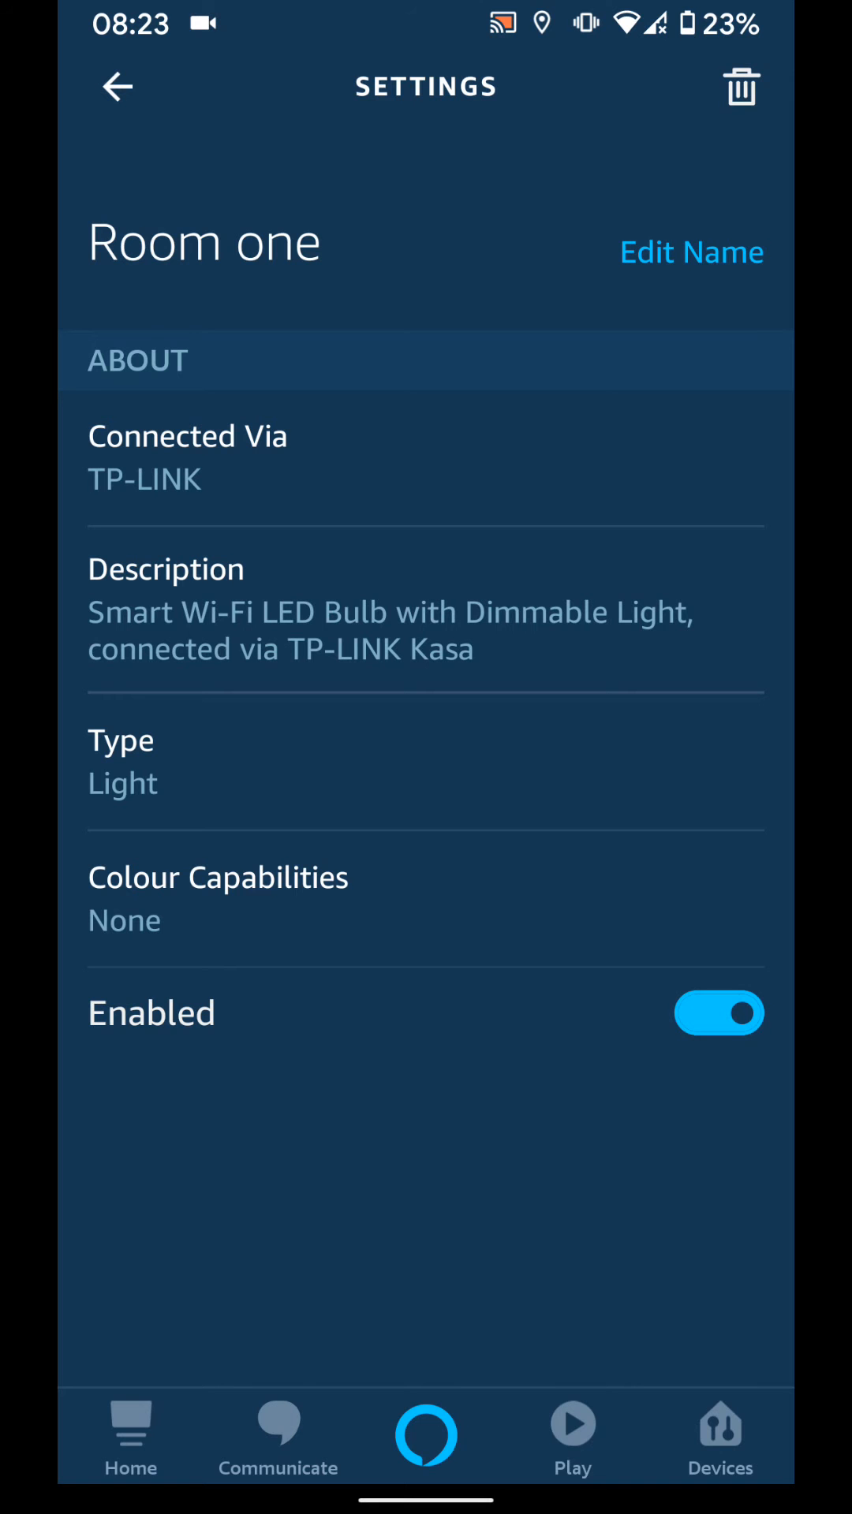
left_click(691, 253)
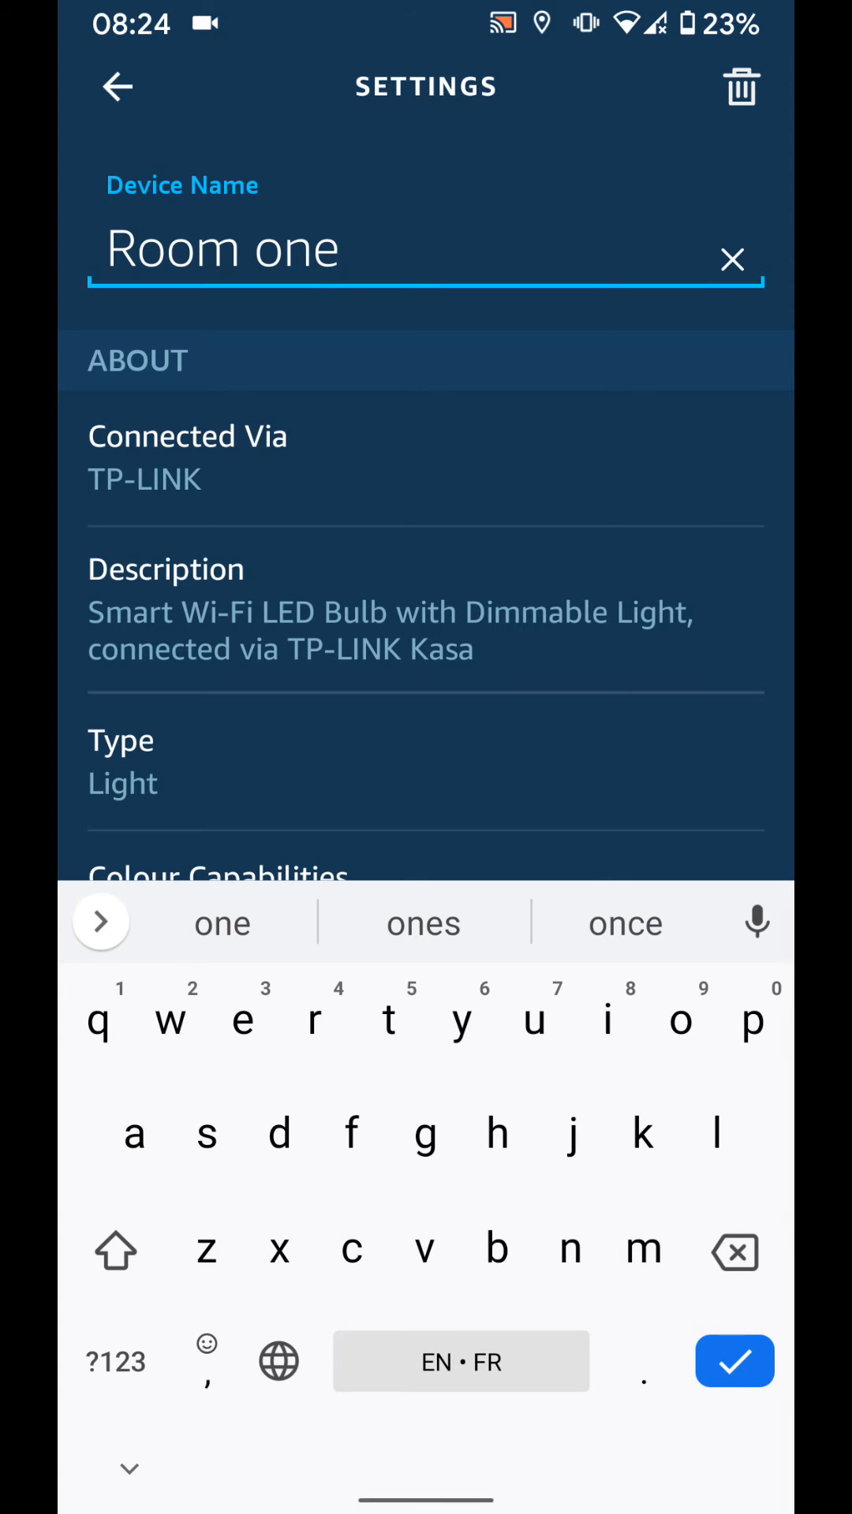
key("Backspace")
type("tw")
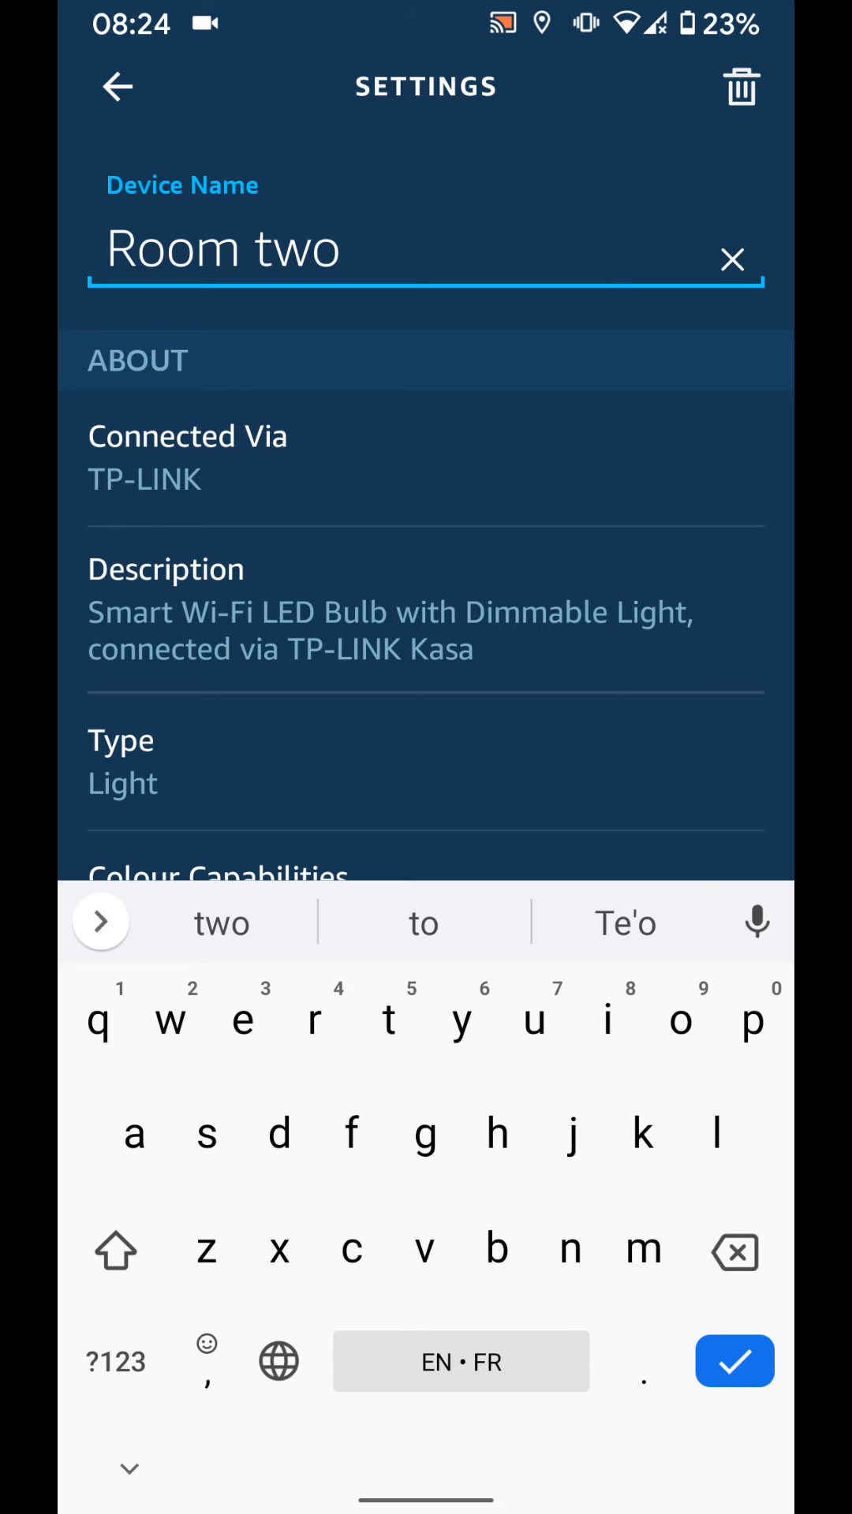
left_click(733, 1361)
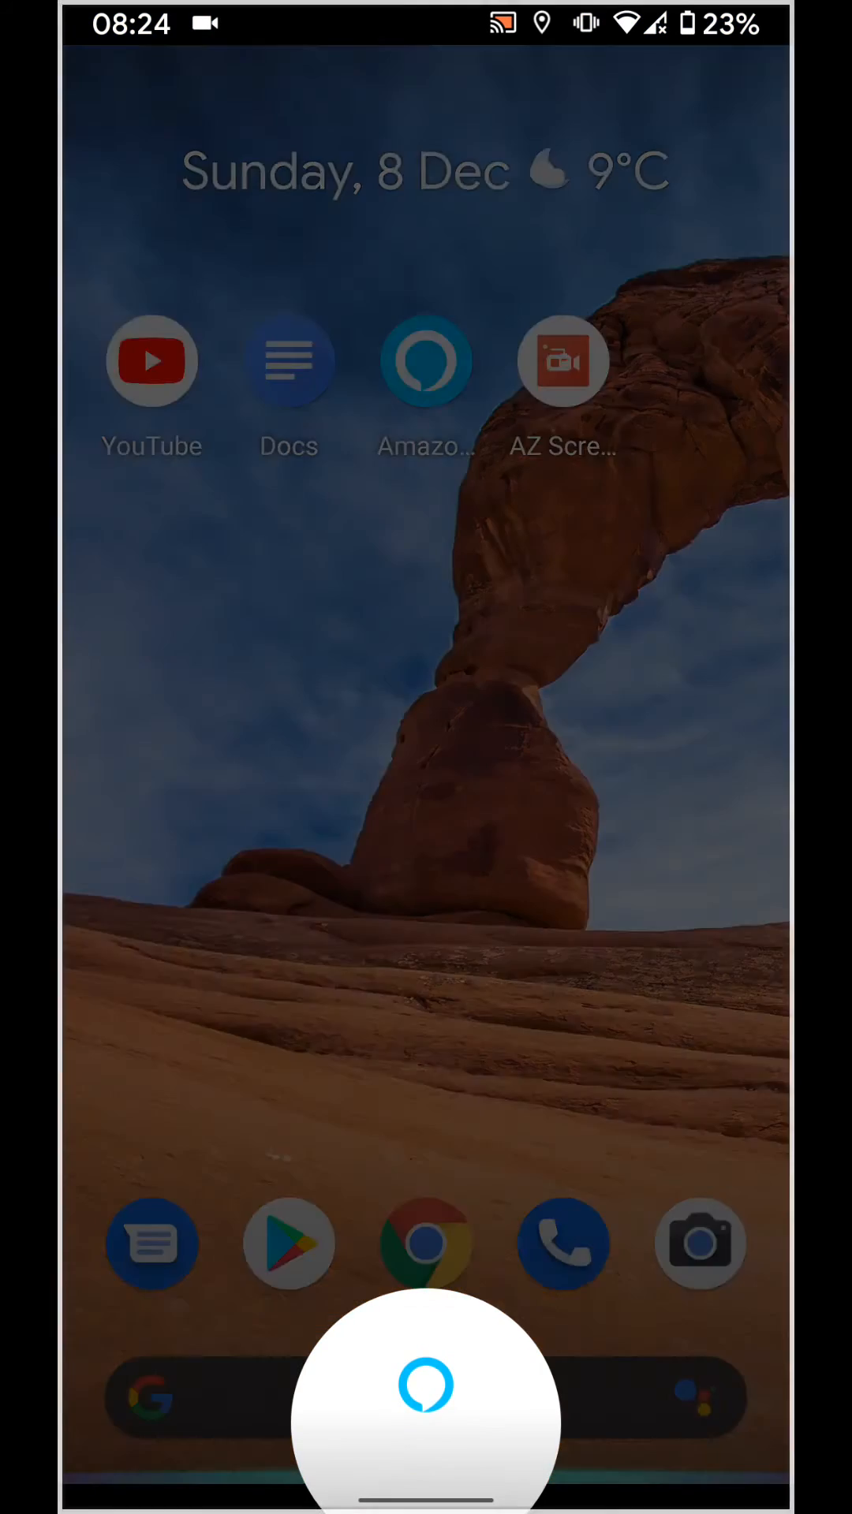
Step: Start the Alexa assistant listening for a spoken command from the home screen
left_click(424, 1388)
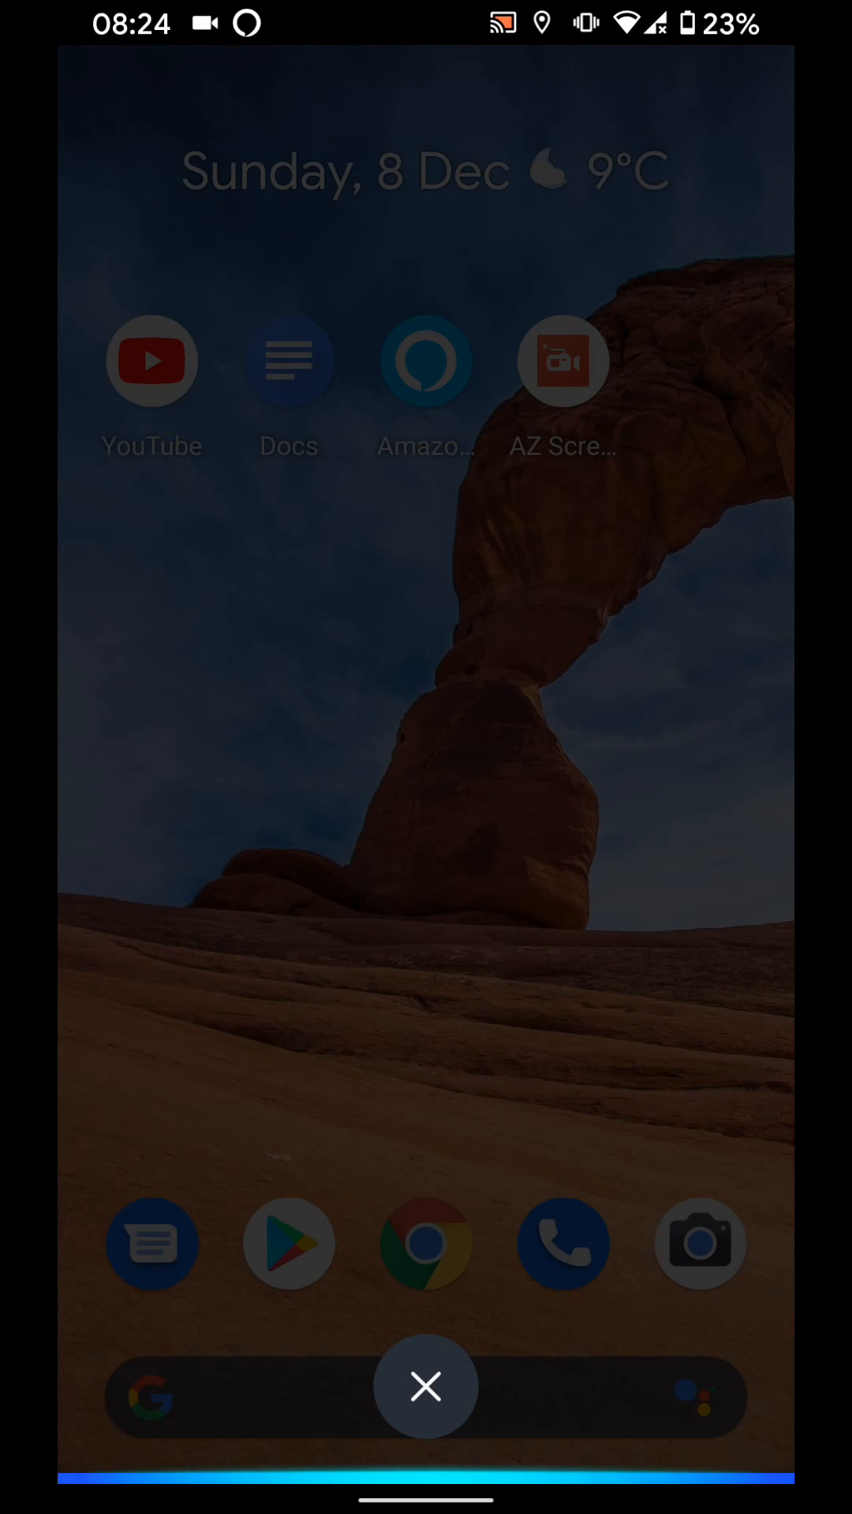